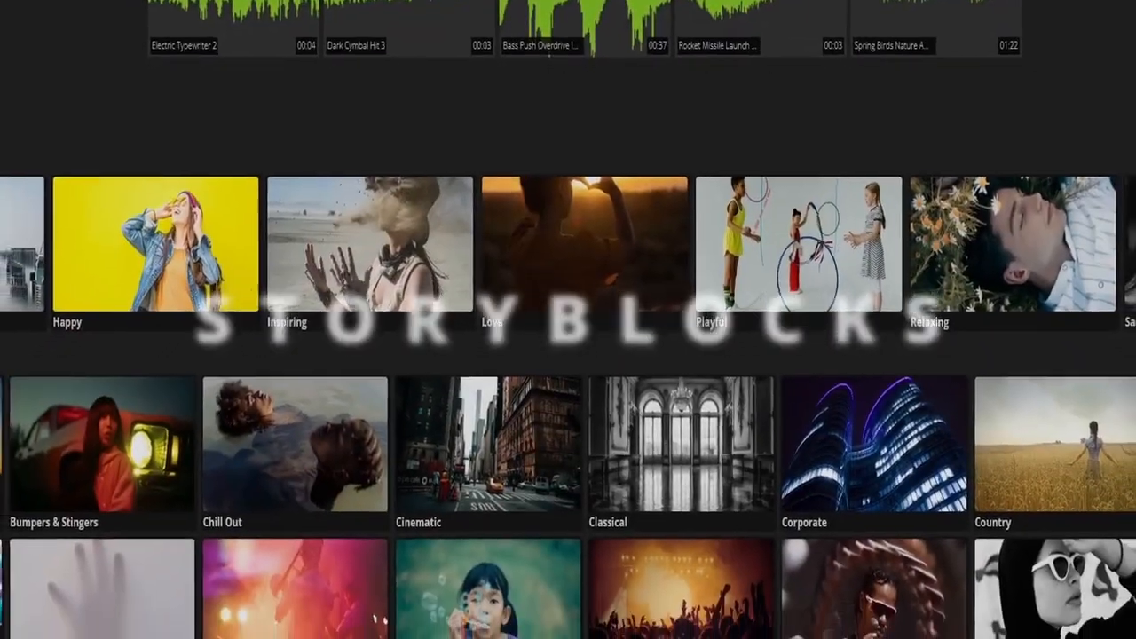
pyautogui.scroll(-3)
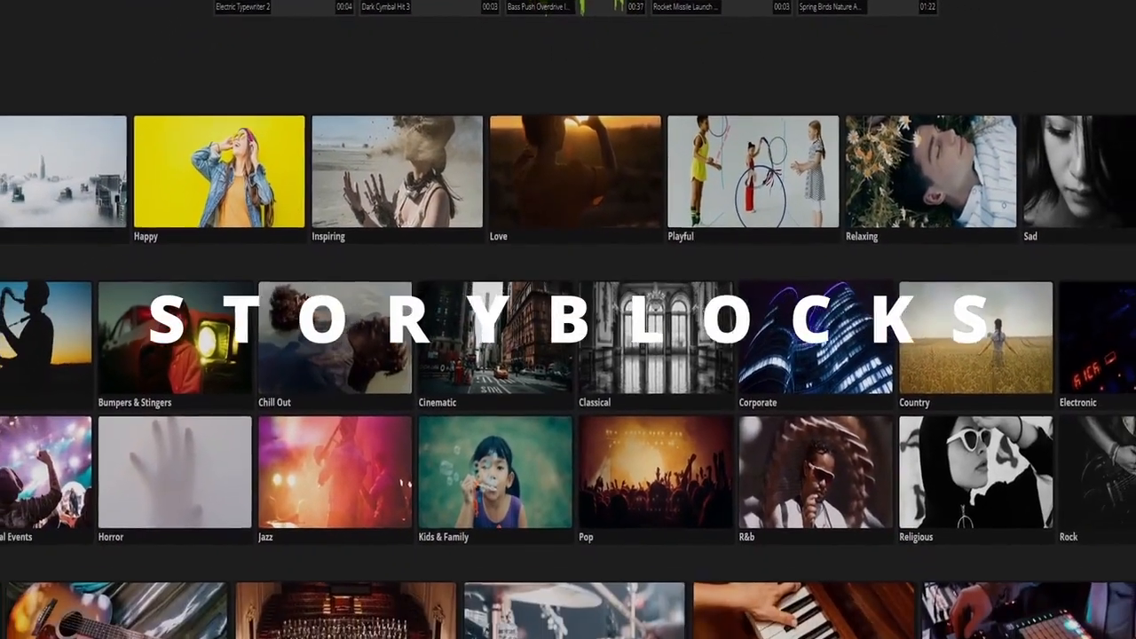